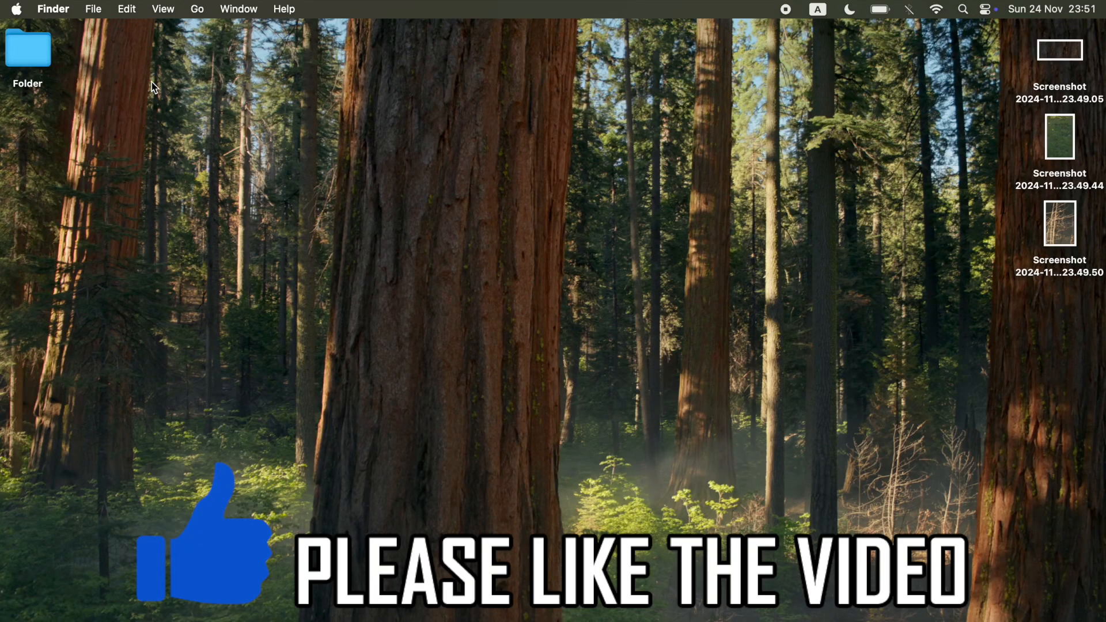
pyautogui.moveTo(1059, 108)
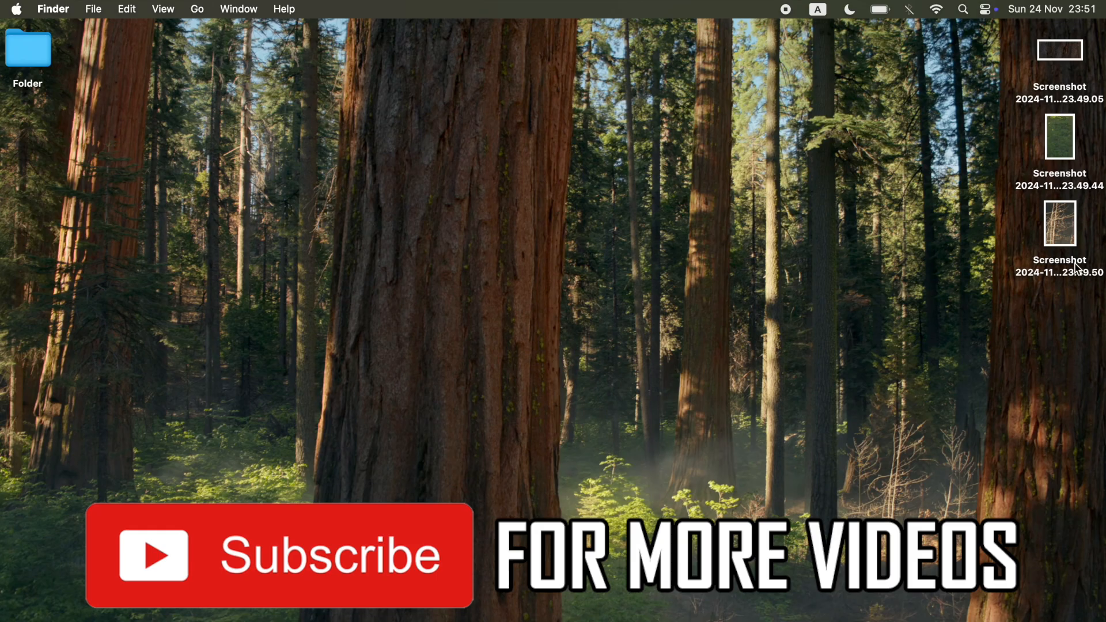
pyautogui.moveTo(794, 246)
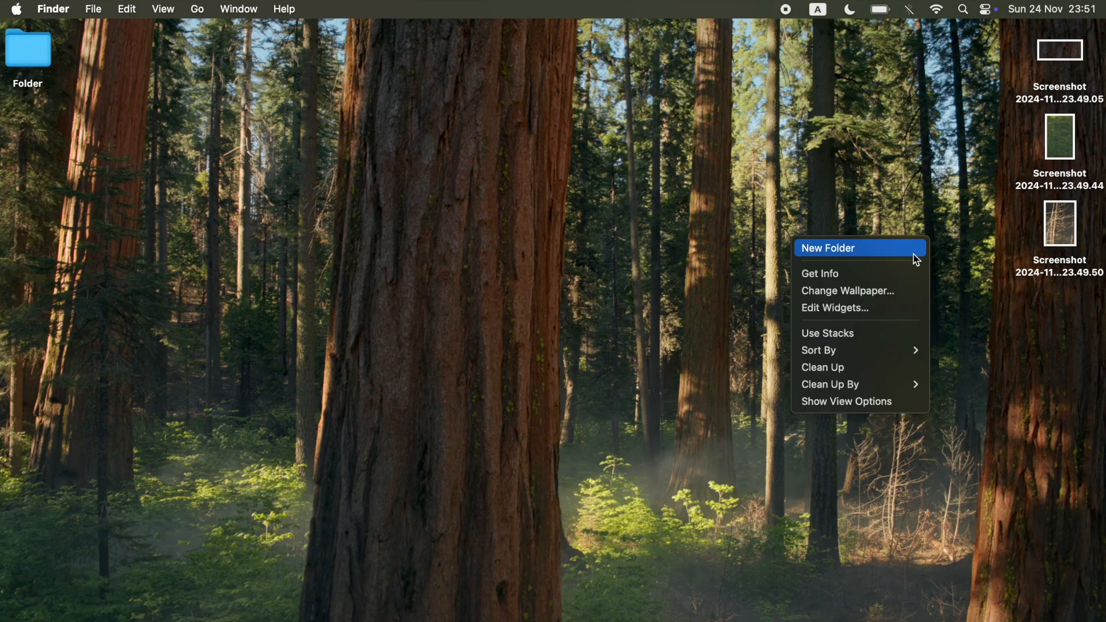
# Create a desktop folder named 'zip folder' with the three screenshots, then confirm its contents.
pyautogui.click(827, 248)
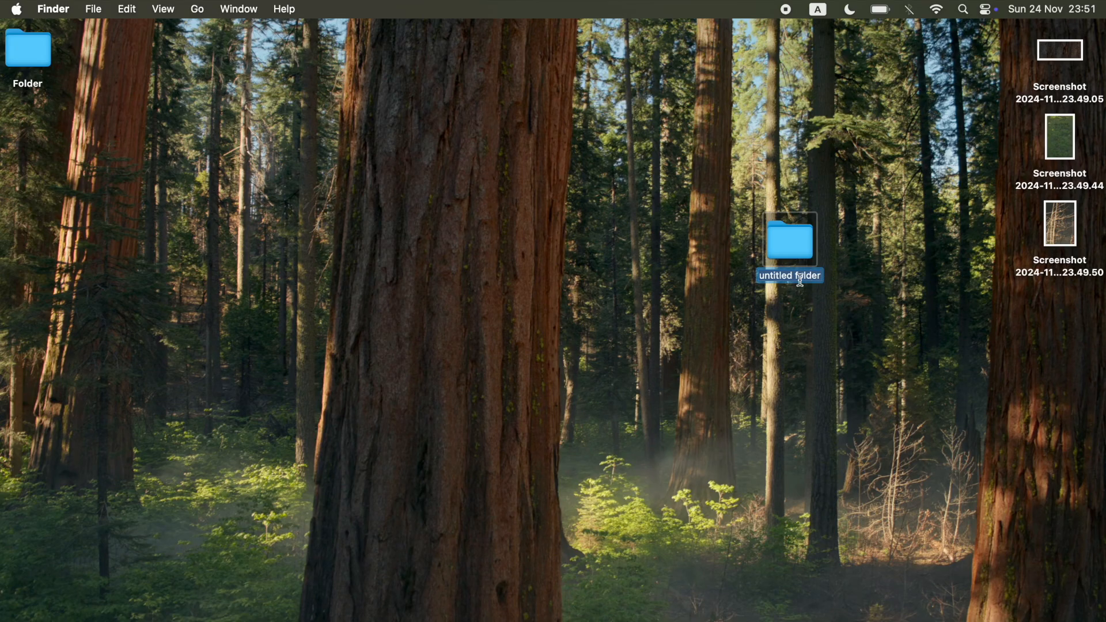
pyautogui.write('zip')
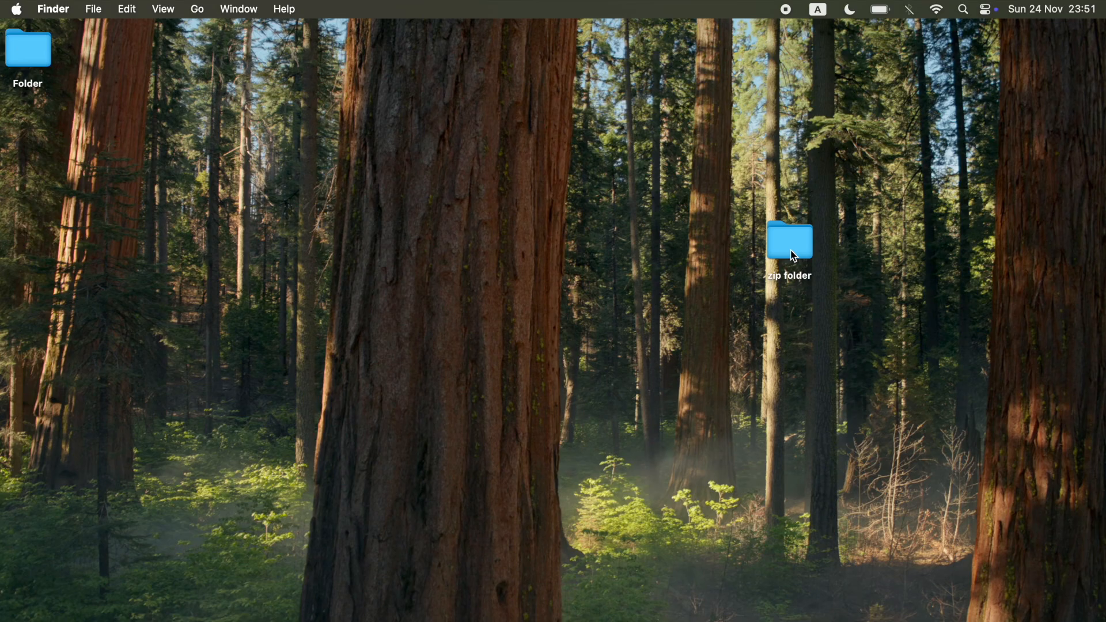
pyautogui.doubleClick(789, 238)
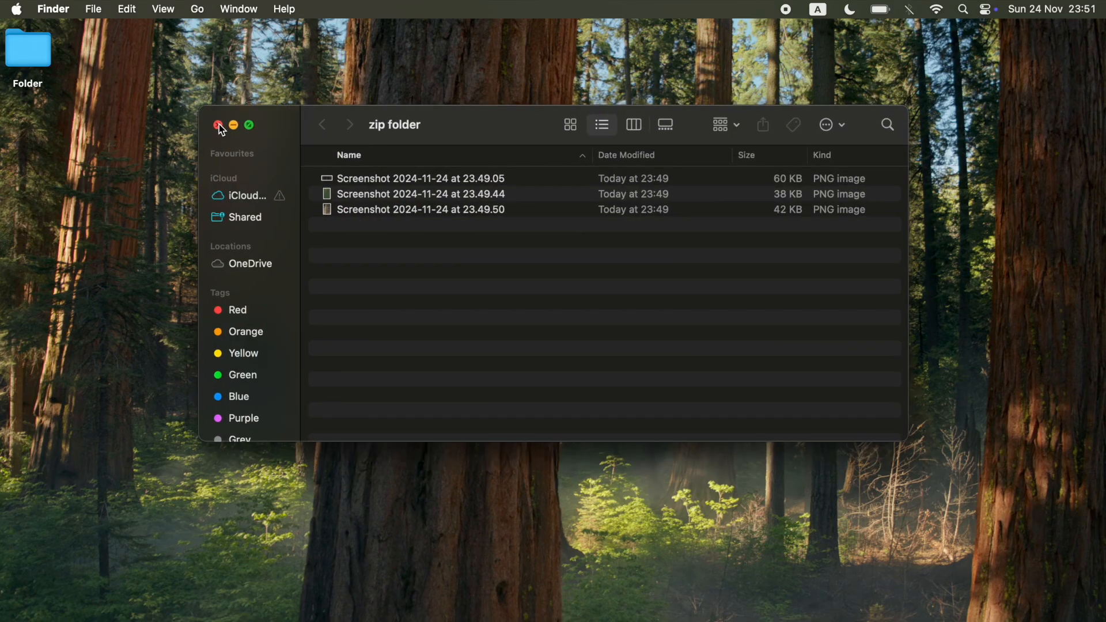
pyautogui.click(219, 125)
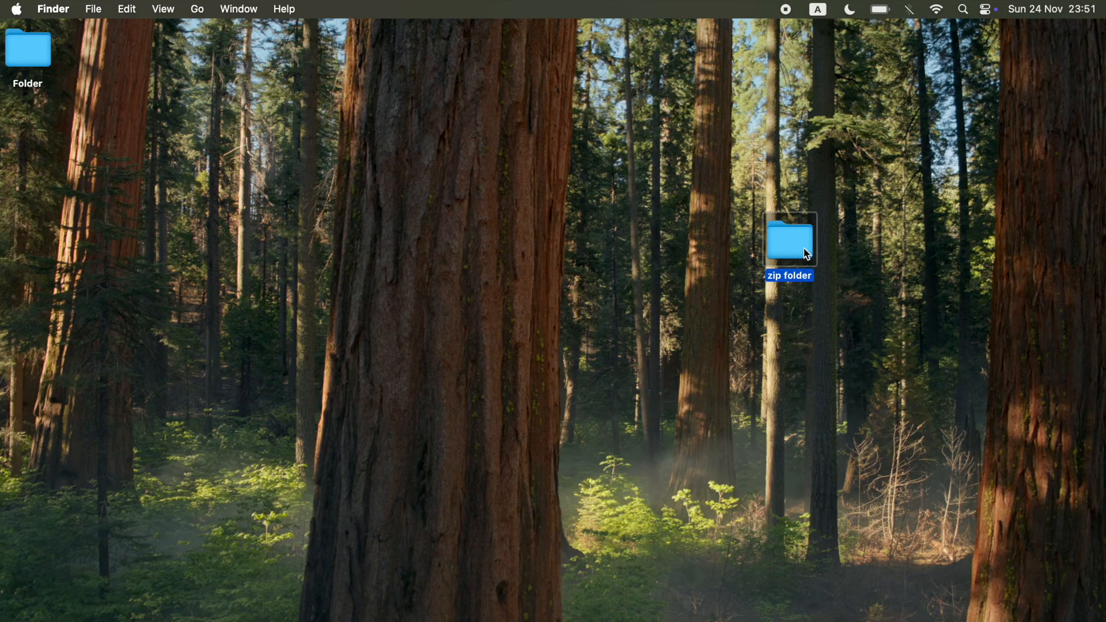
pyautogui.moveTo(94, 10)
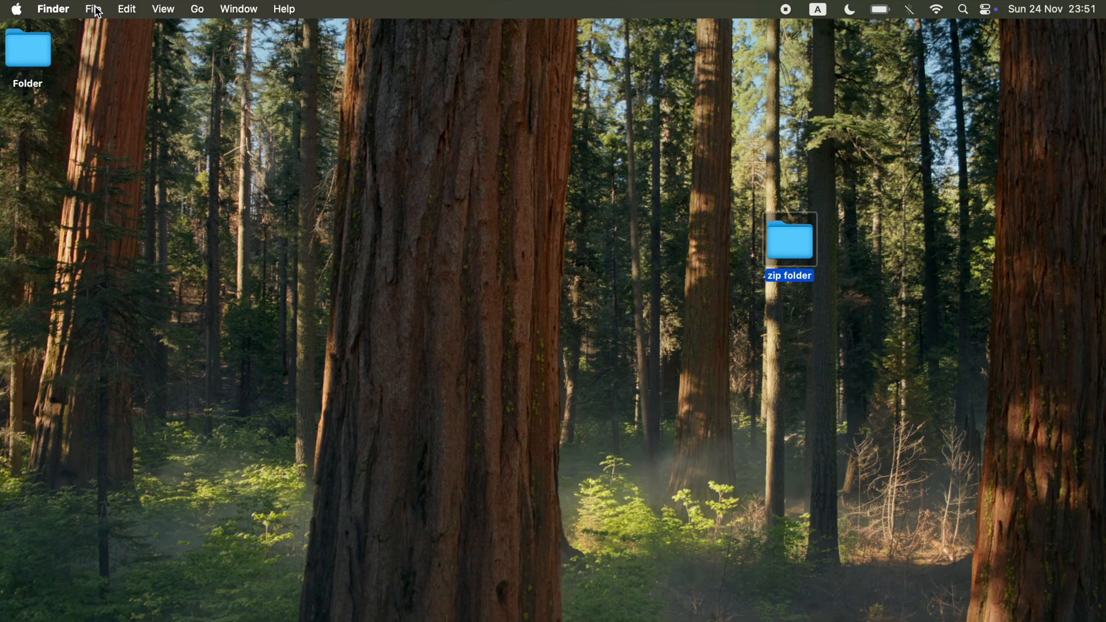
# Compress 'zip folder' into the archive 'zip folder.zip'.
pyautogui.click(92, 9)
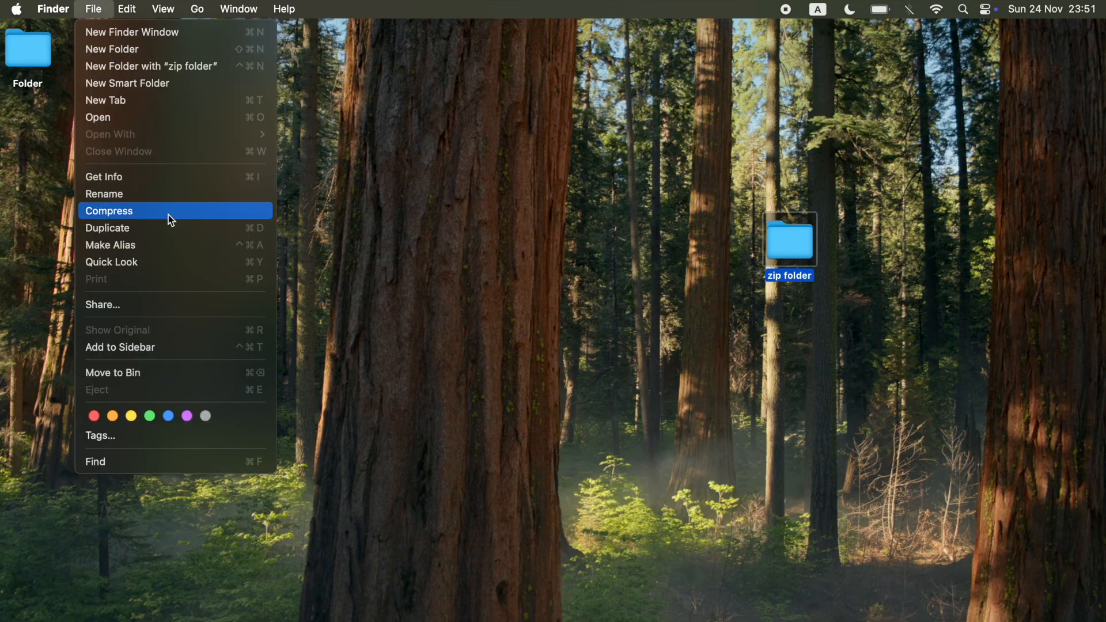
pyautogui.rightClick(788, 243)
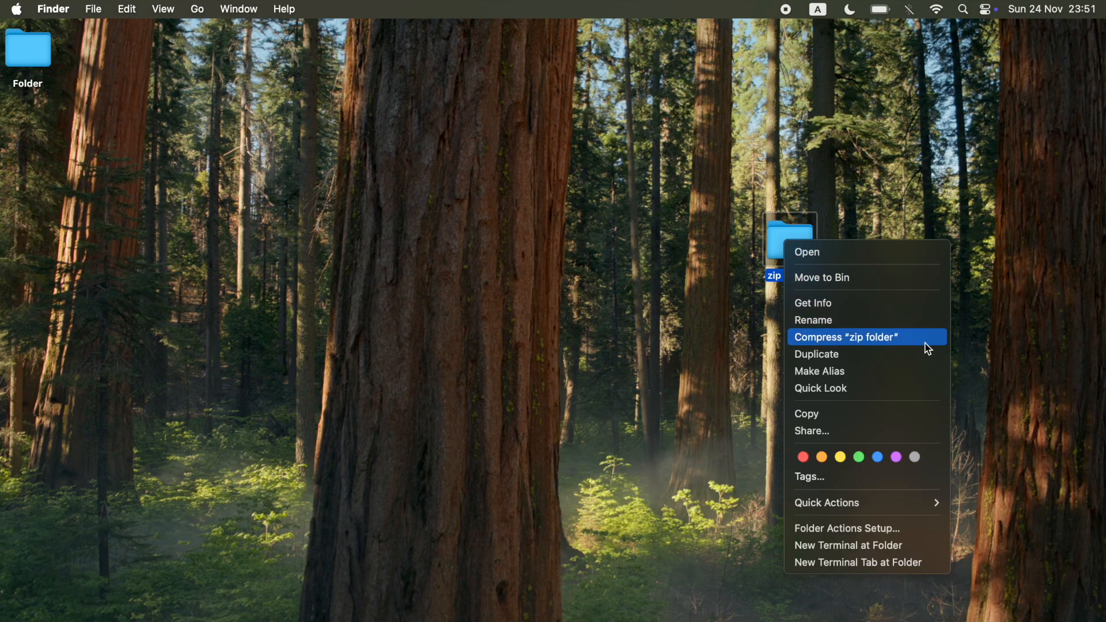
pyautogui.click(846, 336)
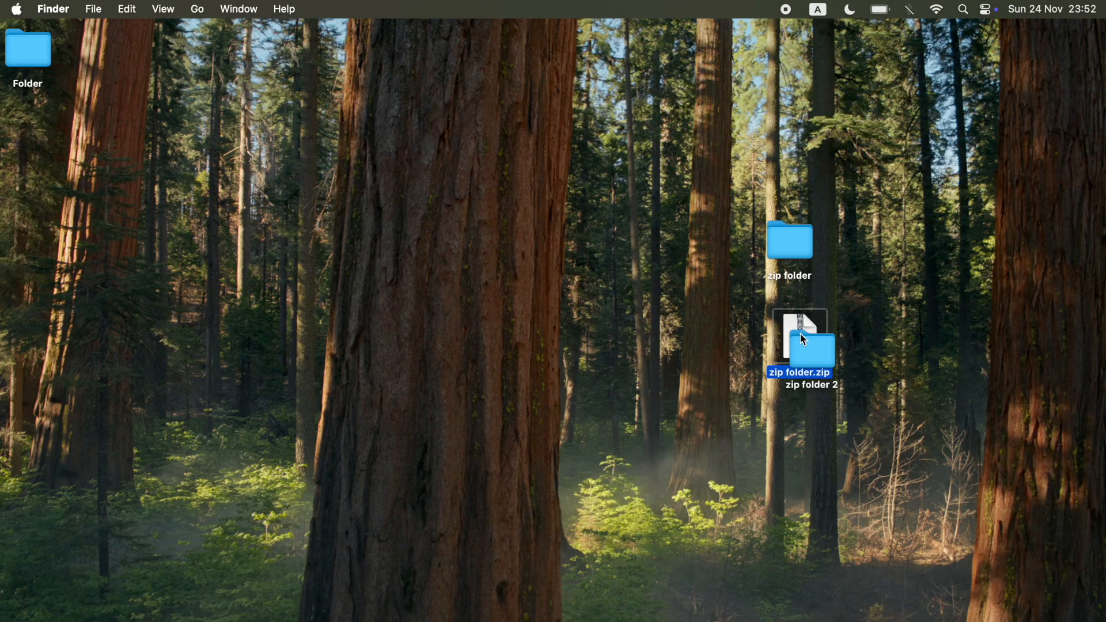
# Move 'zip folder 2' right of the archive and bring up actions for 'zip folder.zip'.
pyautogui.moveTo(798, 345); pyautogui.dragTo(875, 342)
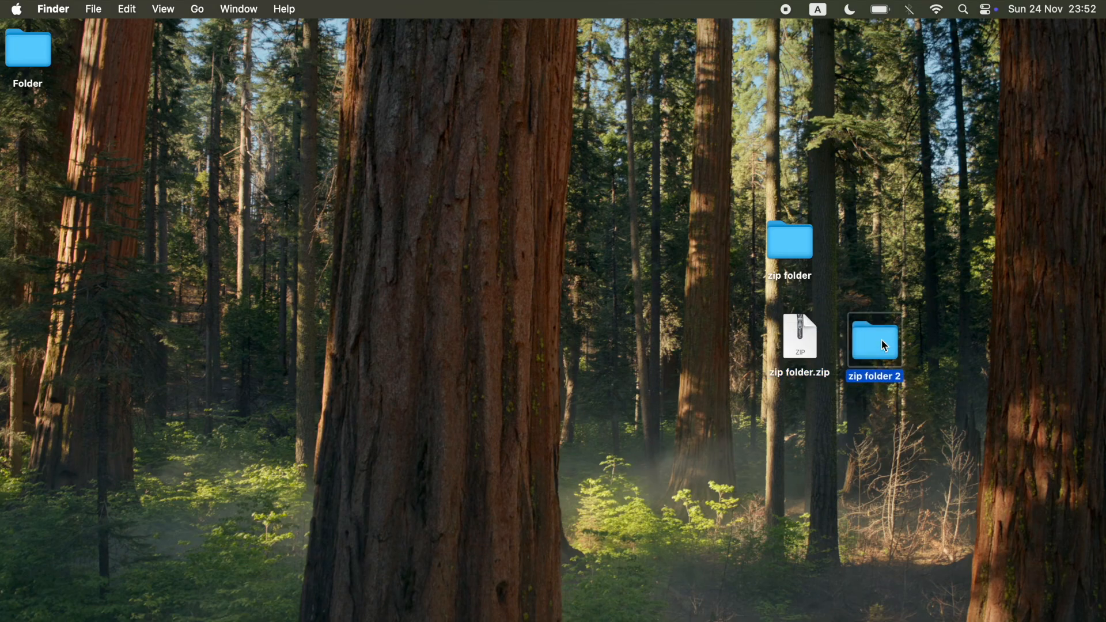
pyautogui.click(799, 336)
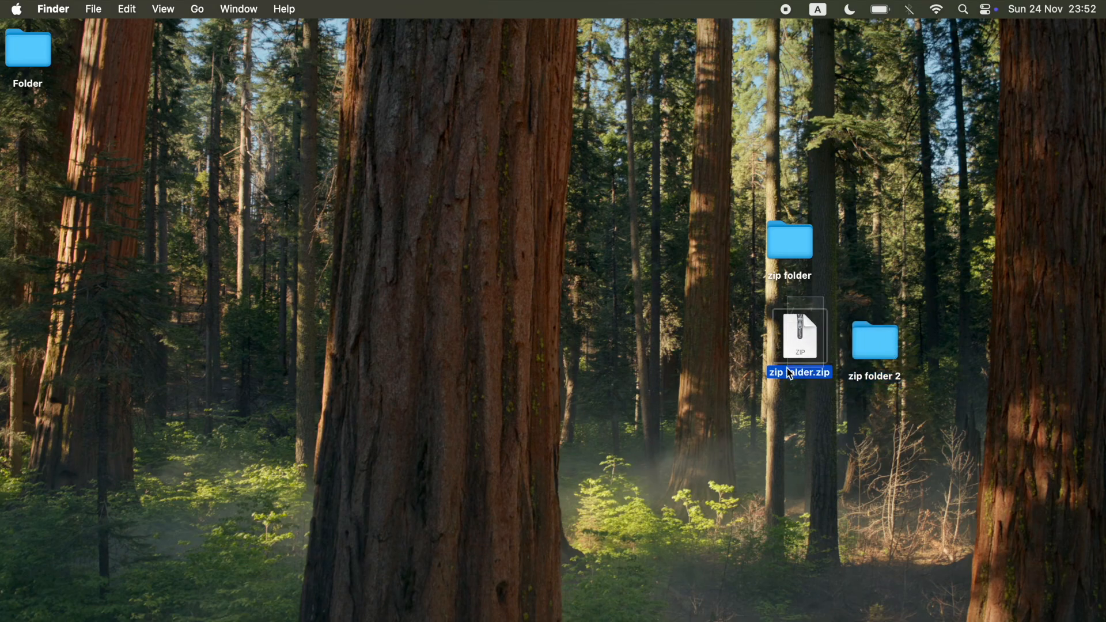
pyautogui.rightClick(798, 335)
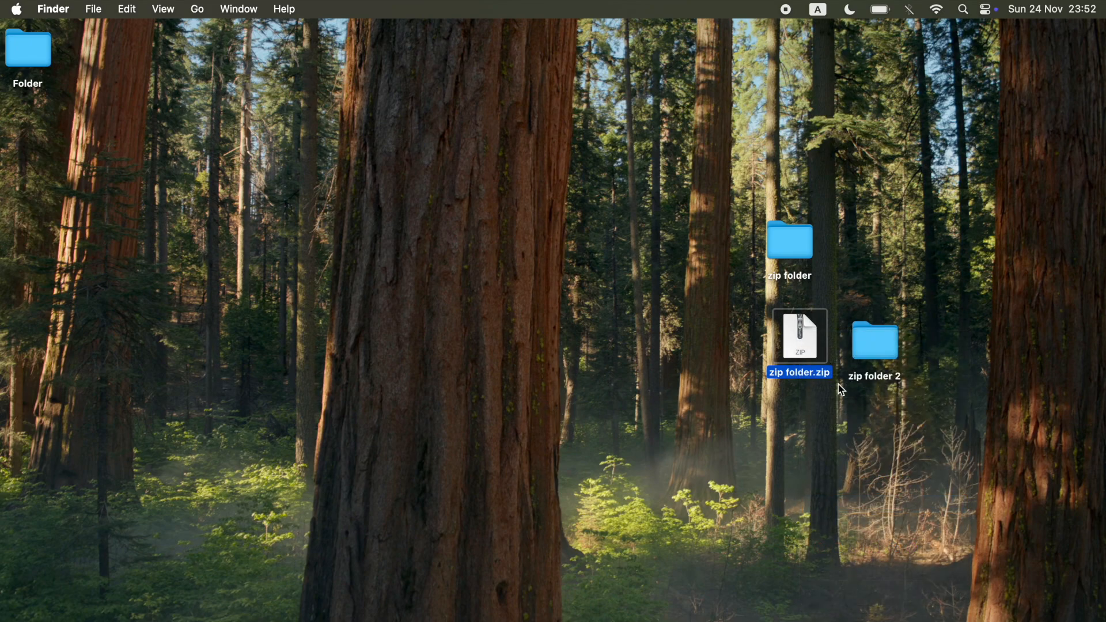
pyautogui.rightClick(799, 336)
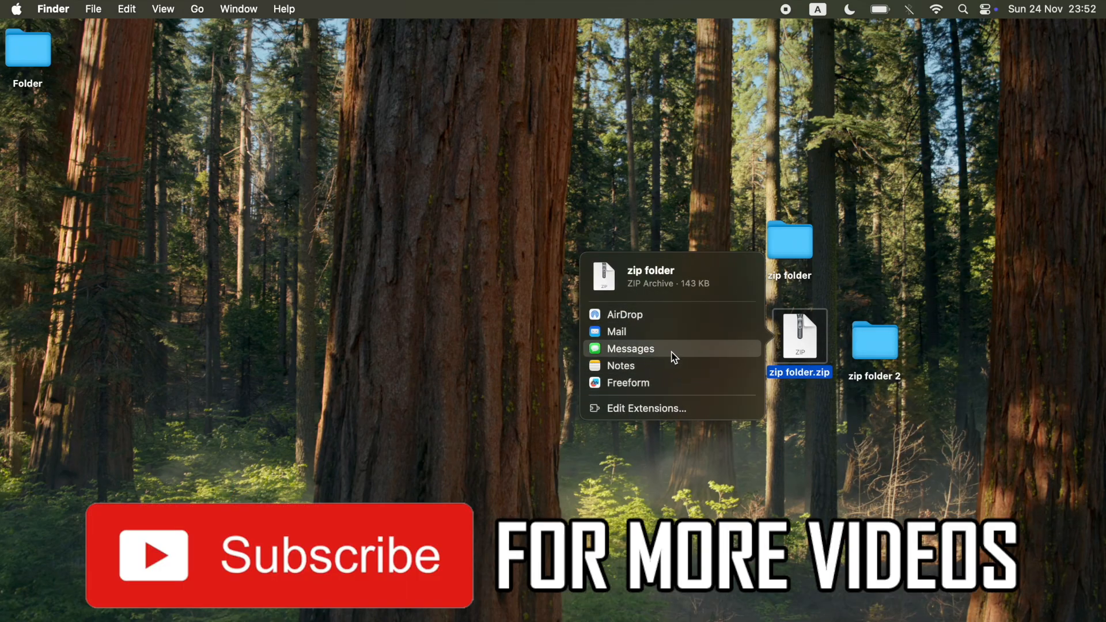
pyautogui.moveTo(703, 297)
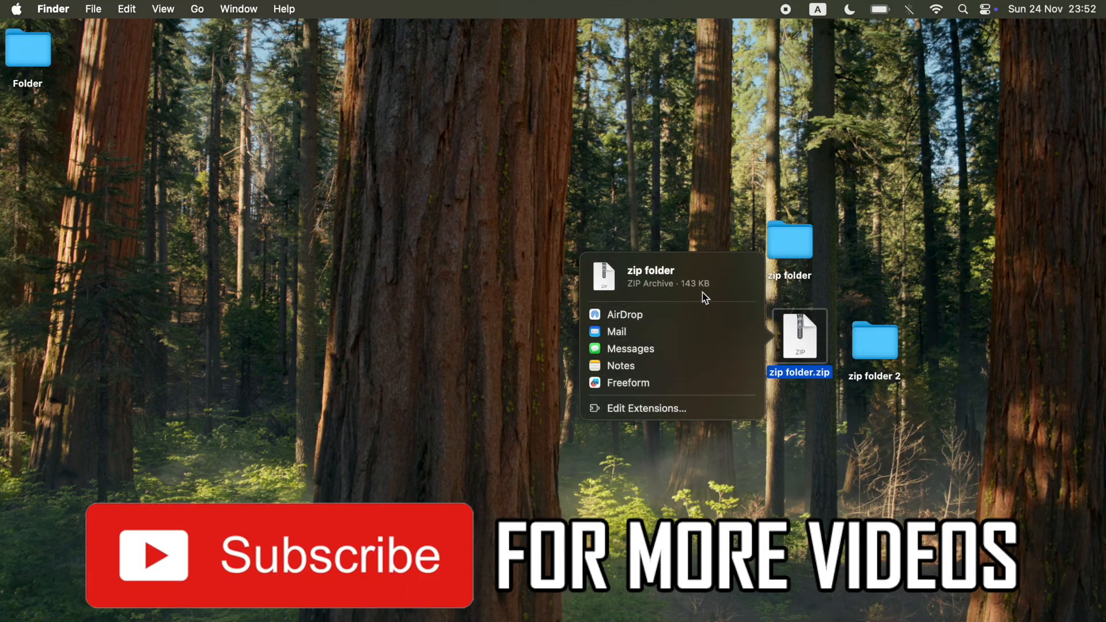